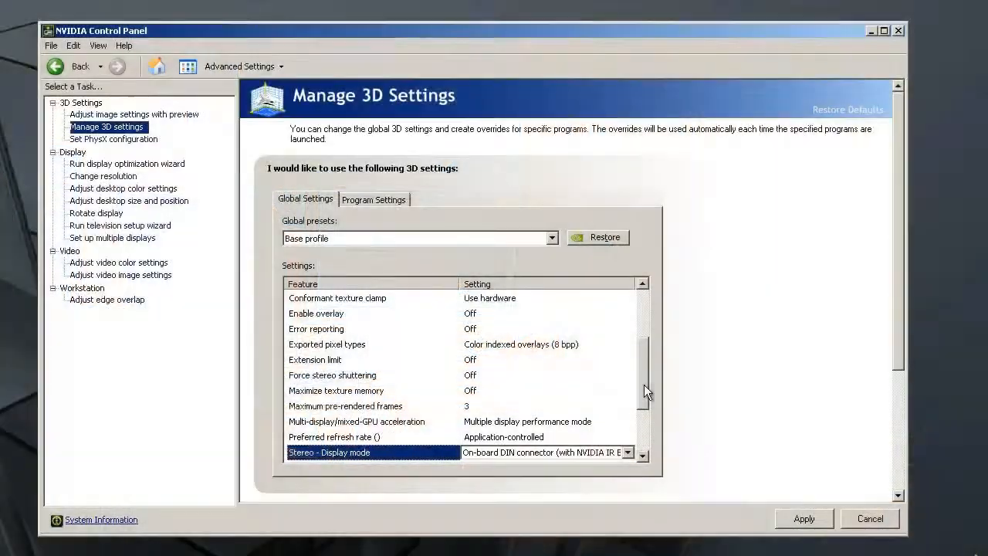
# Confirm Stereo - Enable is set to On in the global 3D settings list
pyautogui.click(630, 375)
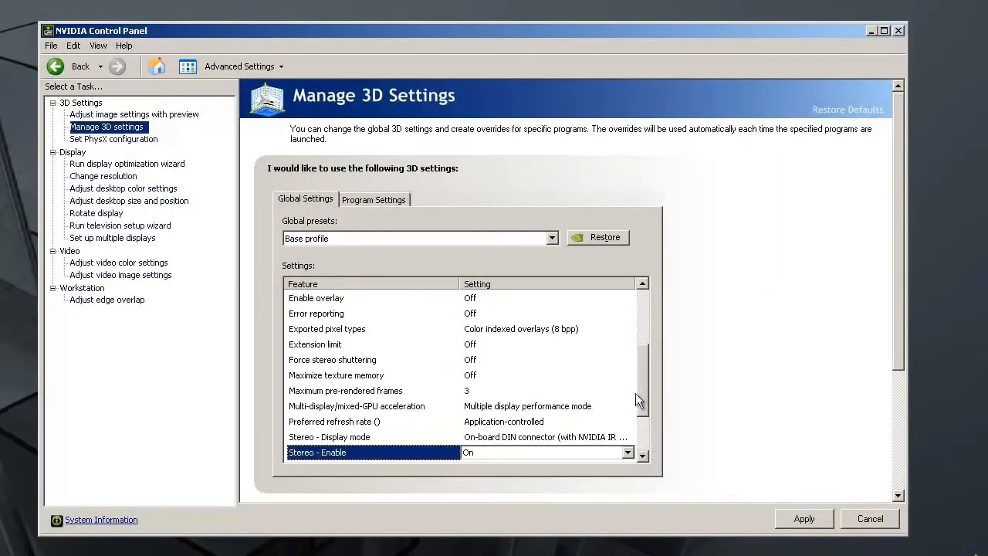
pyautogui.scroll(-3)
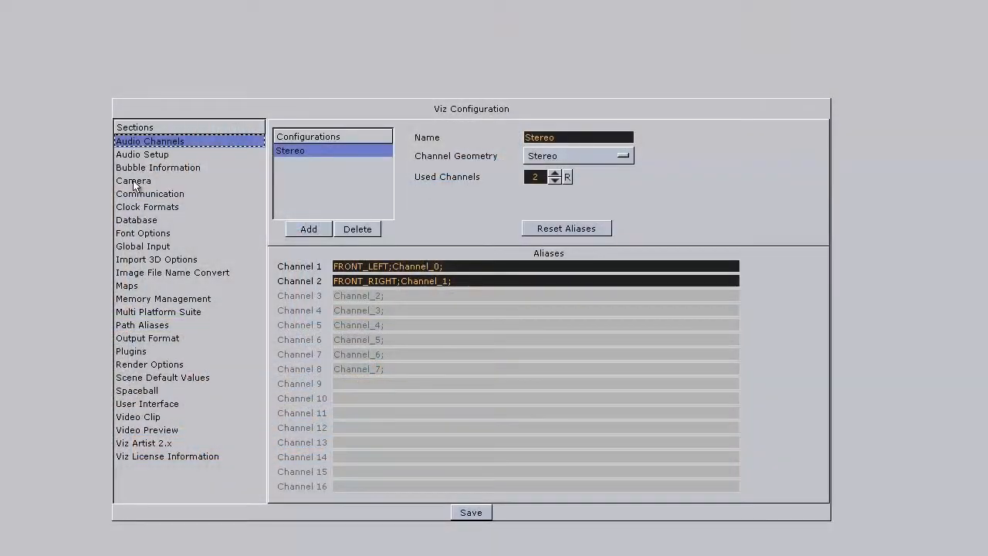
# Set the Camera section's Stereo Mode to Quad Buffered
pyautogui.click(133, 179)
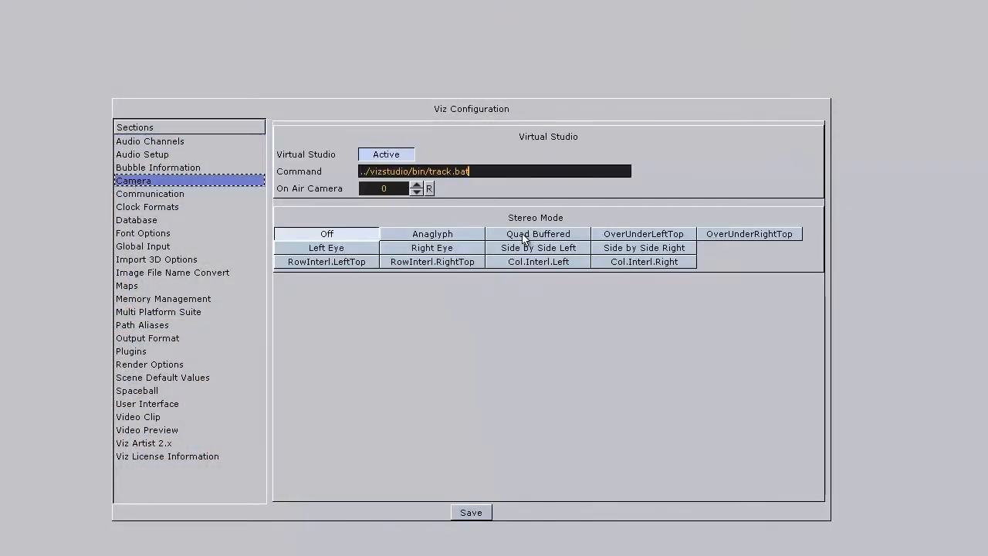
pyautogui.click(537, 233)
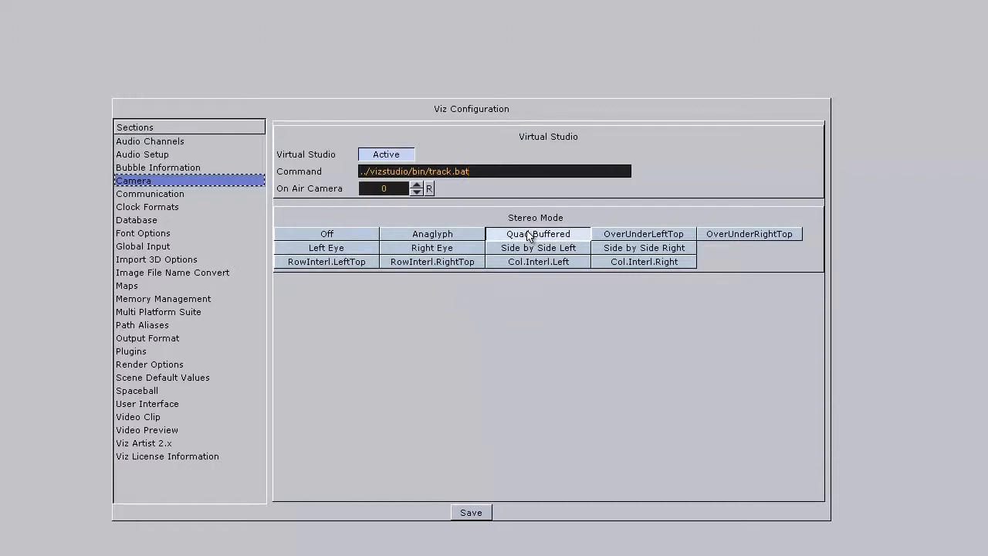